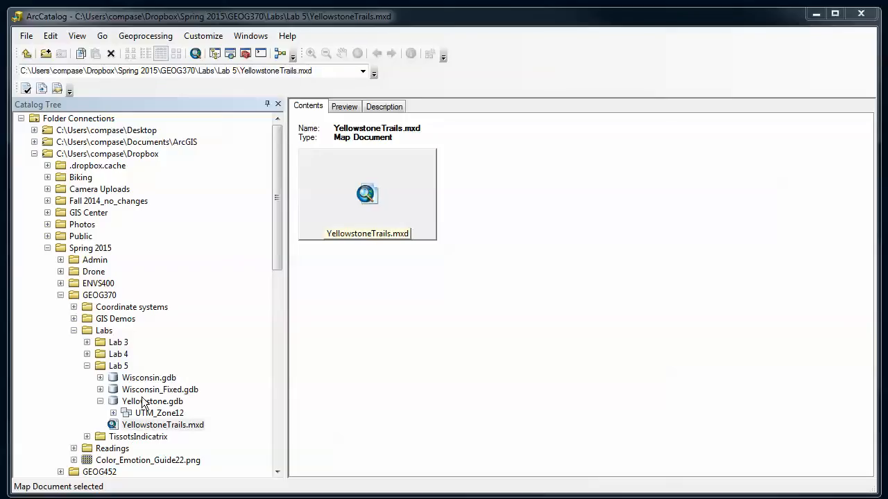
Select the UTM_Zone12 feature dataset in Yellowstone.gdb to list boundary, districts, roads and Trails.
{"action": "left_click", "coordinate": [153, 401]}
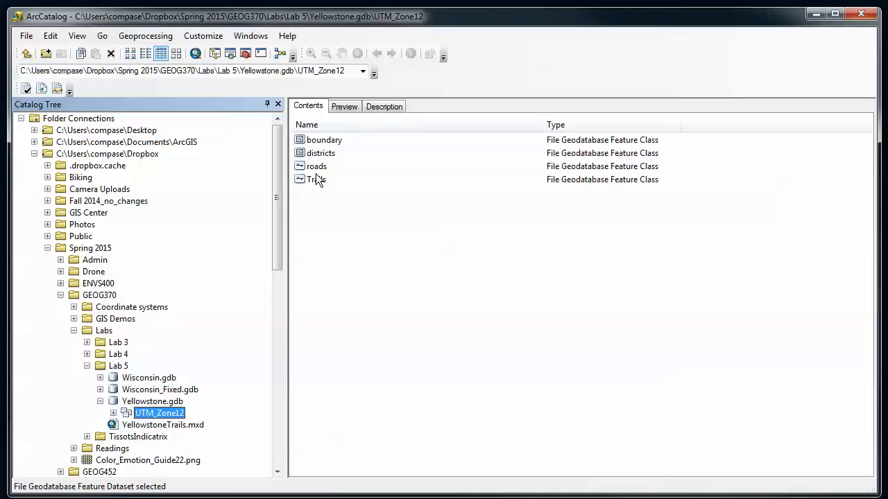
Preview the boundary, districts and roads feature classes in Geography mode.
{"action": "left_click", "coordinate": [324, 139]}
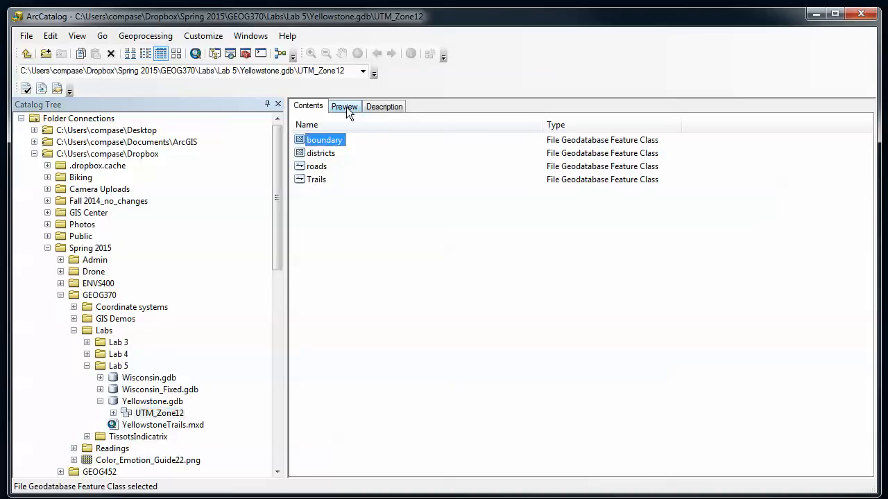
{"action": "left_click", "coordinate": [344, 106]}
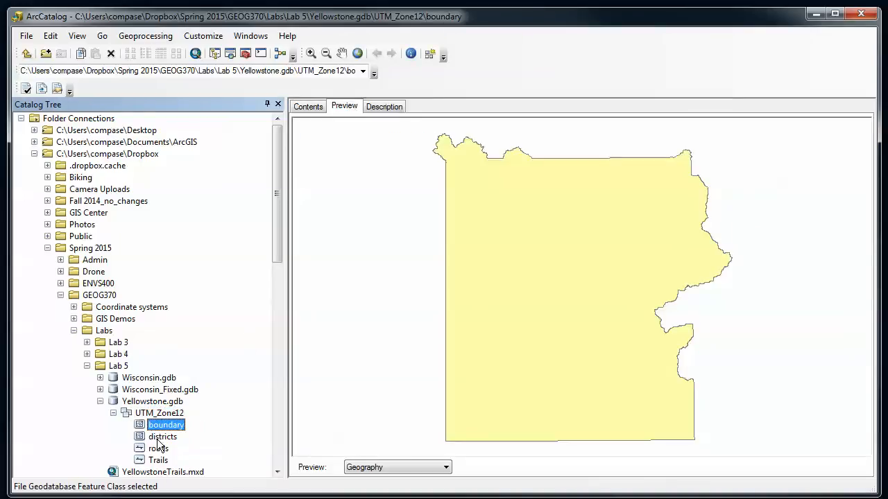
{"action": "left_click", "coordinate": [163, 436]}
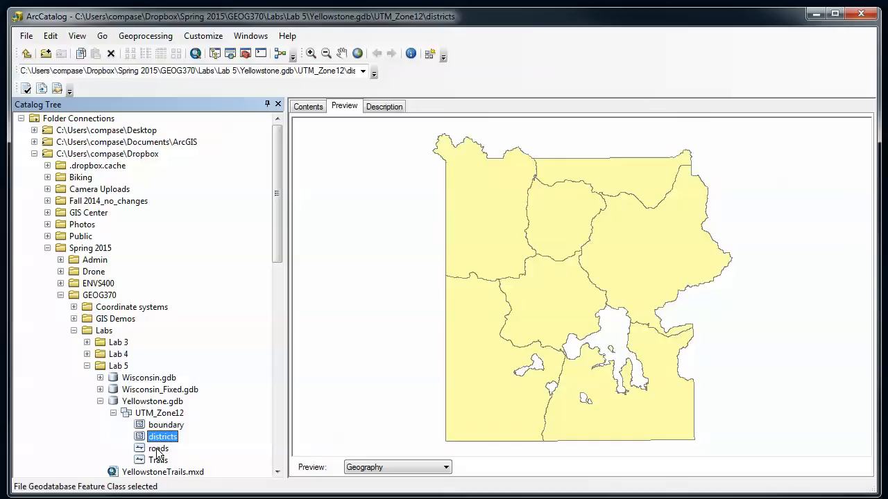
{"action": "left_click", "coordinate": [158, 448]}
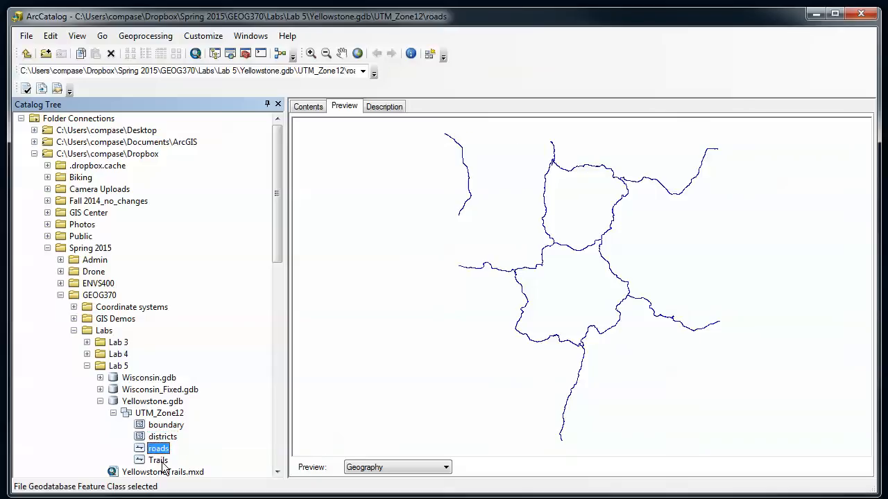
Preview Trails and roads again, ending on Trails, then select the UTM_Zone12 dataset.
{"action": "left_click", "coordinate": [158, 461]}
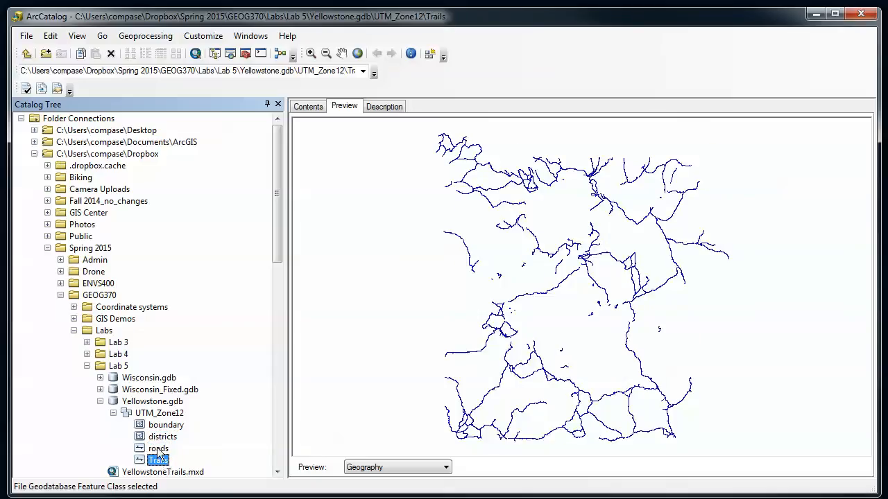
{"action": "left_click", "coordinate": [159, 448]}
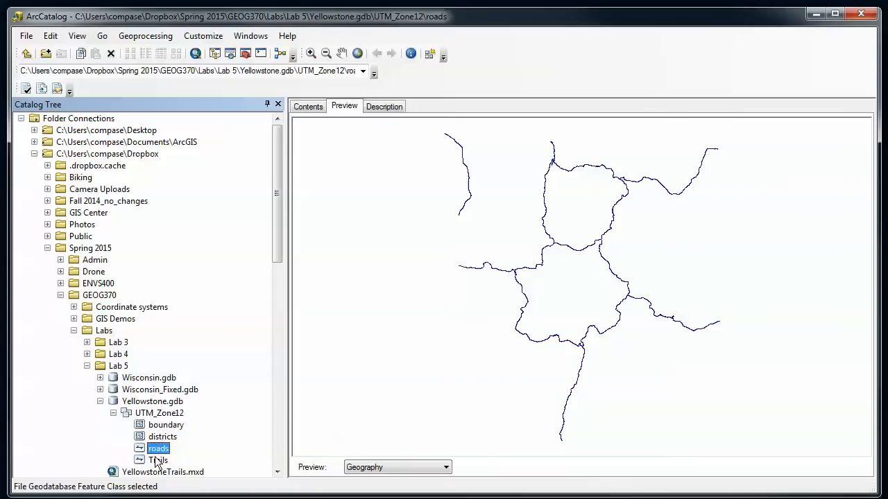
{"action": "left_click", "coordinate": [158, 460]}
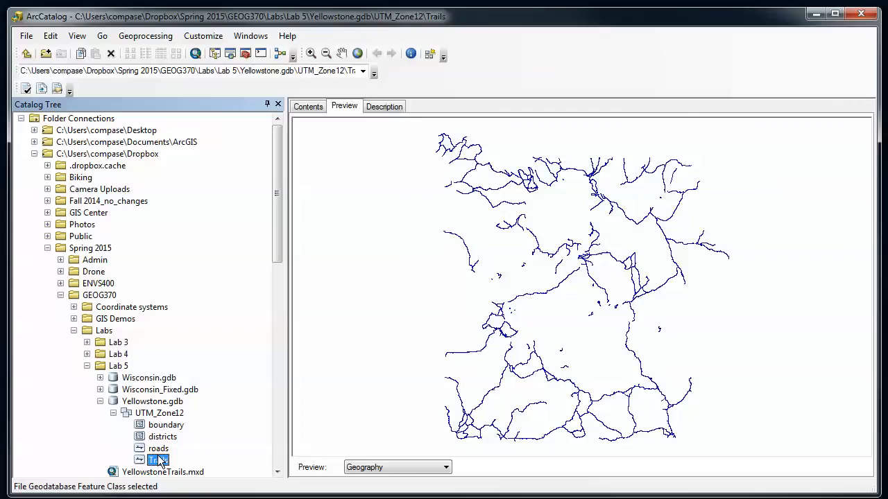
{"action": "mouse_move", "coordinate": [208, 432]}
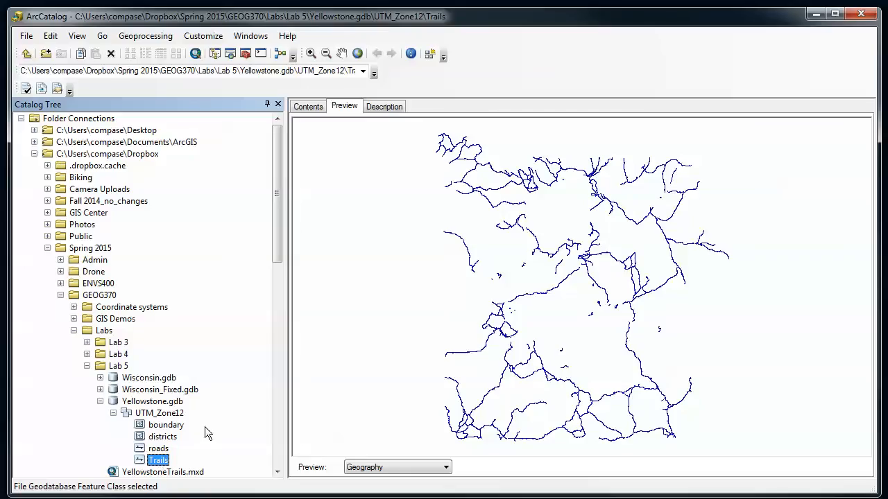
{"action": "mouse_move", "coordinate": [191, 430]}
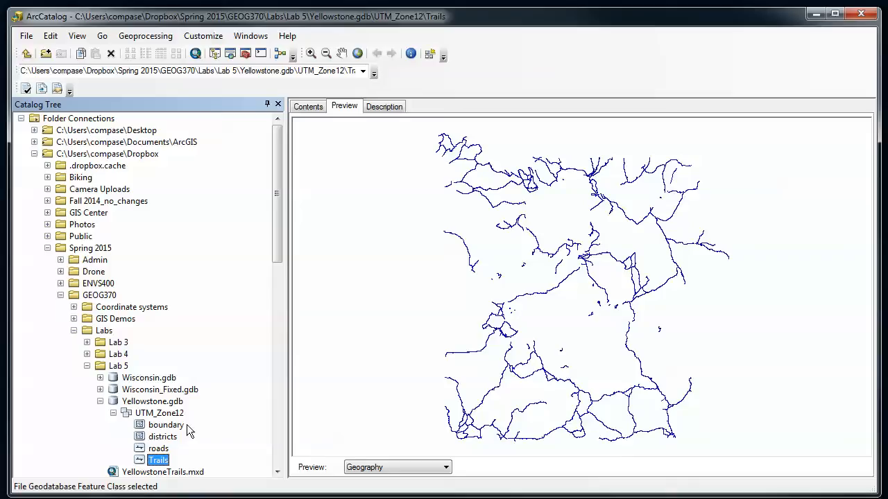
{"action": "left_click", "coordinate": [158, 413]}
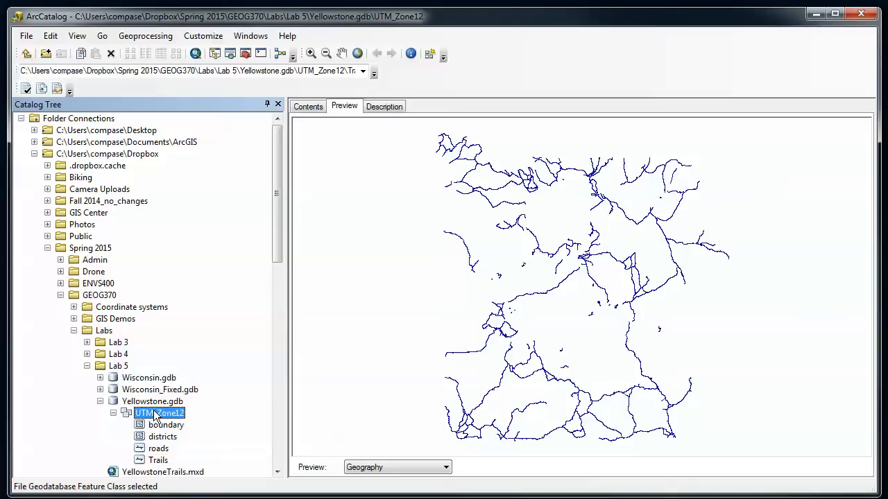
Launch the New Topology wizard from the UTM_Zone12 dataset's New > Topology command.
{"action": "left_click", "coordinate": [308, 106]}
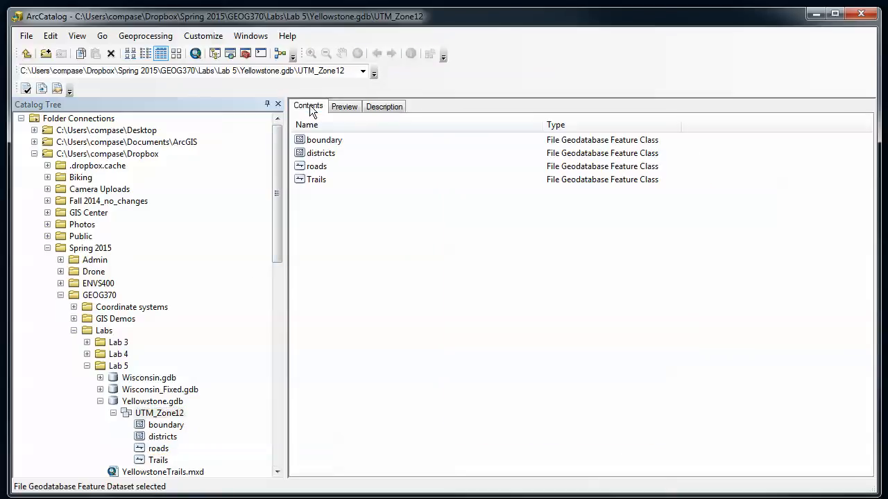
{"action": "mouse_move", "coordinate": [156, 430]}
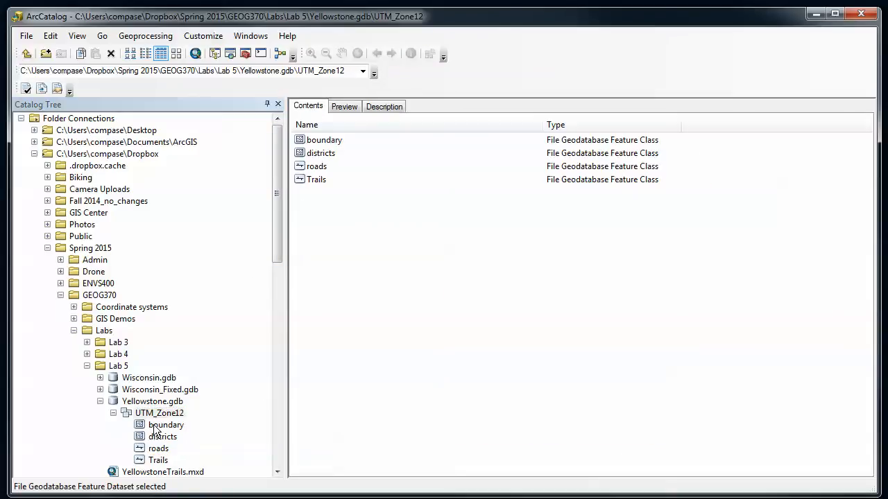
{"action": "mouse_move", "coordinate": [172, 416]}
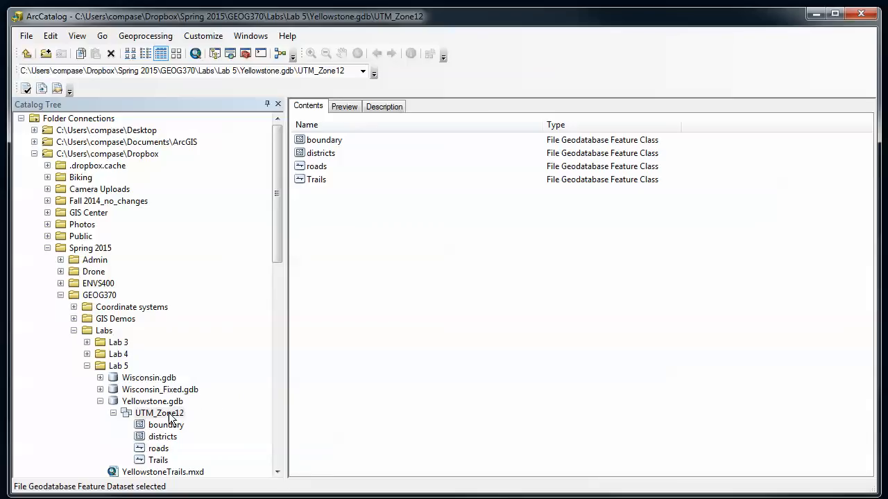
{"action": "right_click", "coordinate": [159, 414]}
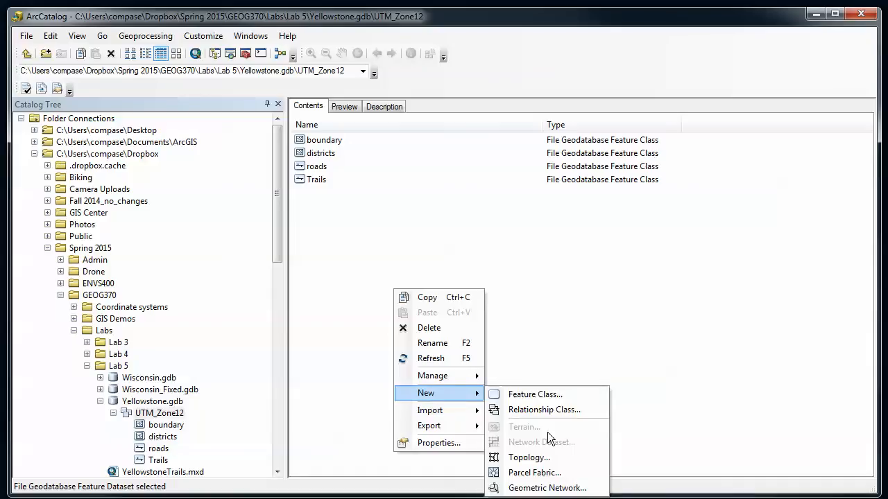
{"action": "left_click", "coordinate": [529, 457]}
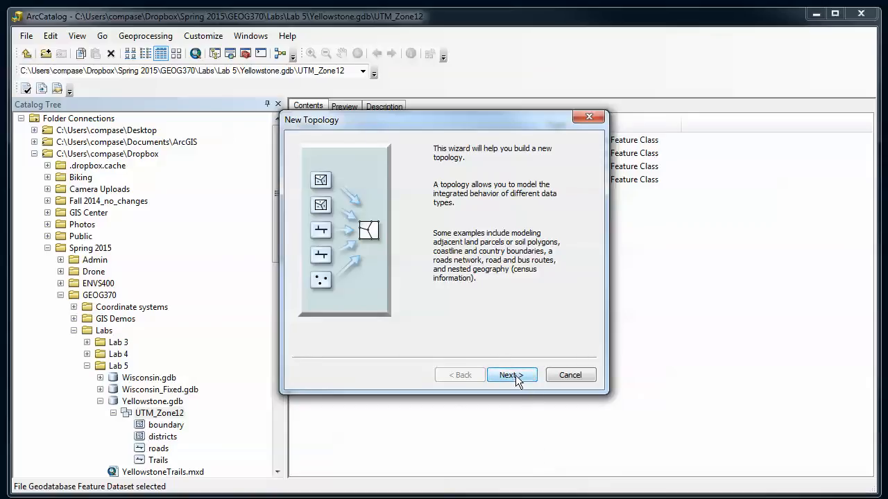
Keep the name UTM_Zone12_Topology and change the cluster tolerance from 0.01 to 0.1 meters.
{"action": "left_click", "coordinate": [510, 374]}
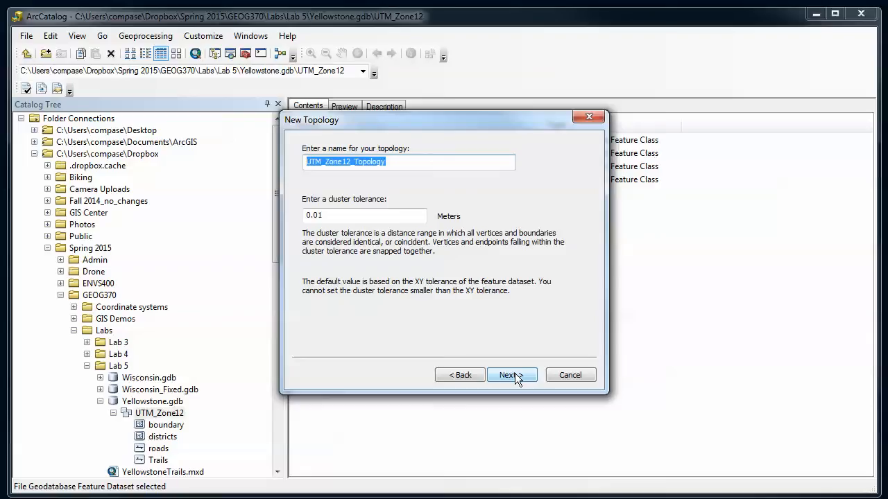
{"action": "mouse_move", "coordinate": [505, 349]}
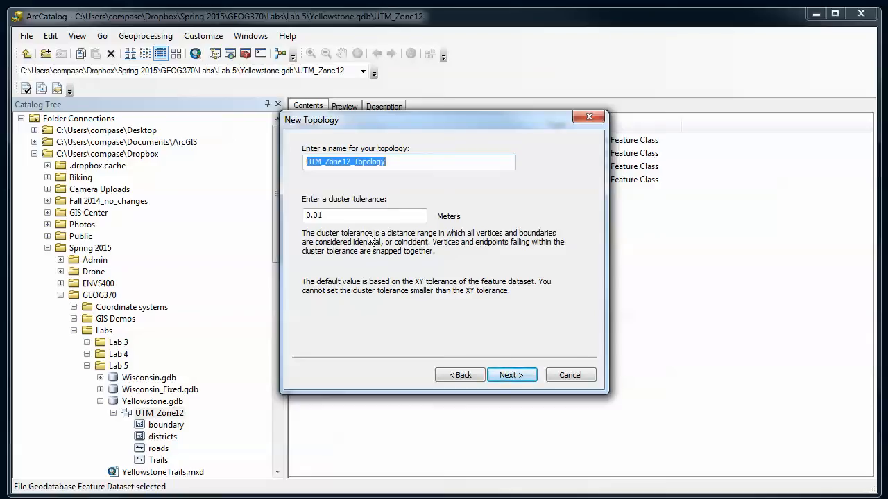
{"action": "left_click", "coordinate": [363, 216]}
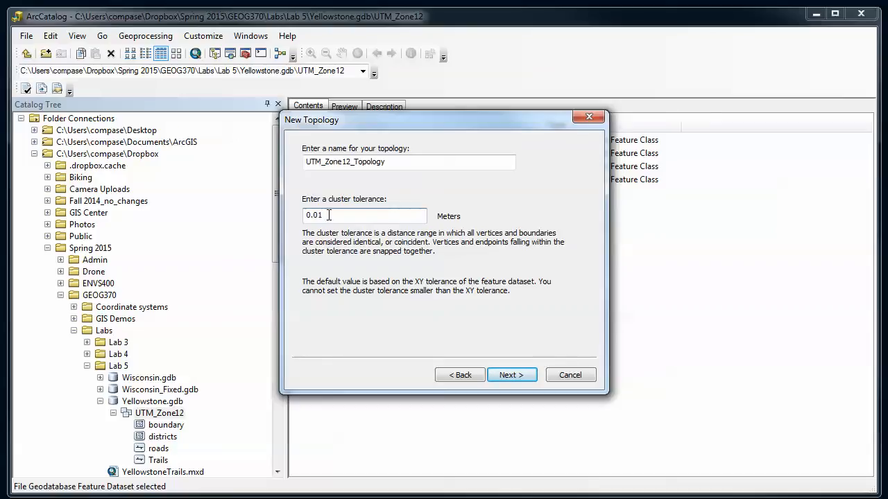
{"action": "type", "text": "0.1"}
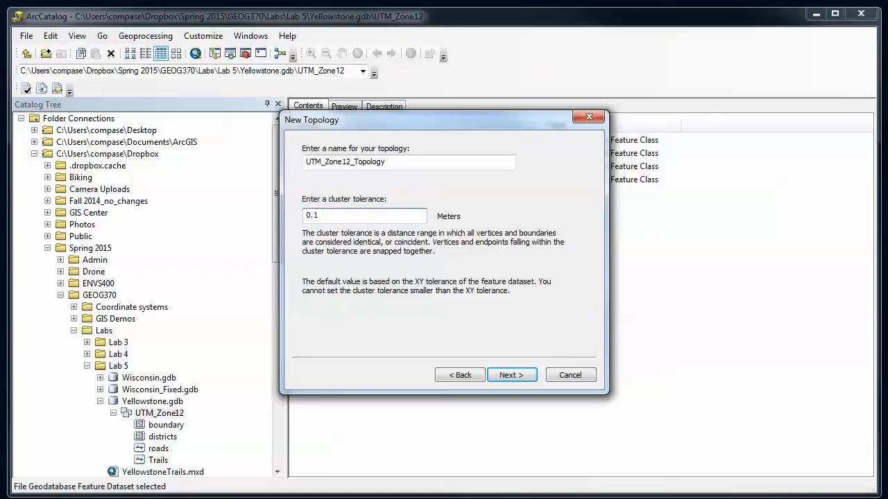
{"action": "left_click", "coordinate": [363, 215]}
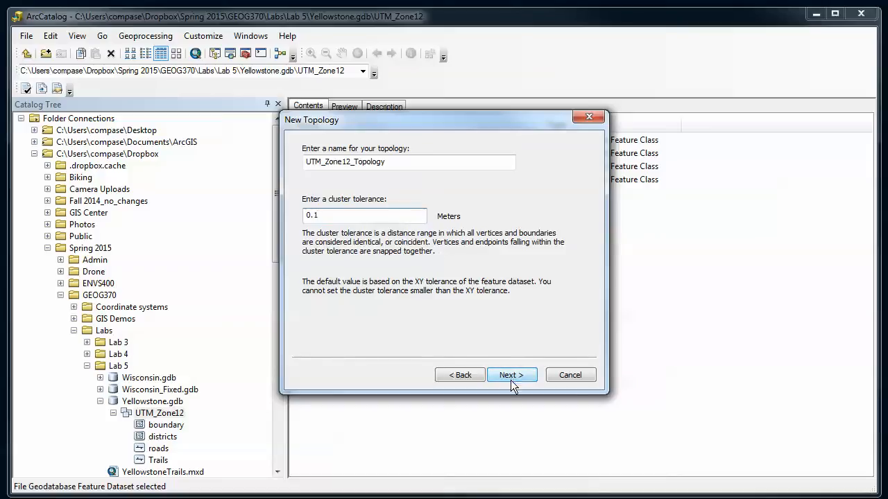
Tick Trails and boundary as the feature classes participating in the topology.
{"action": "left_click", "coordinate": [510, 374]}
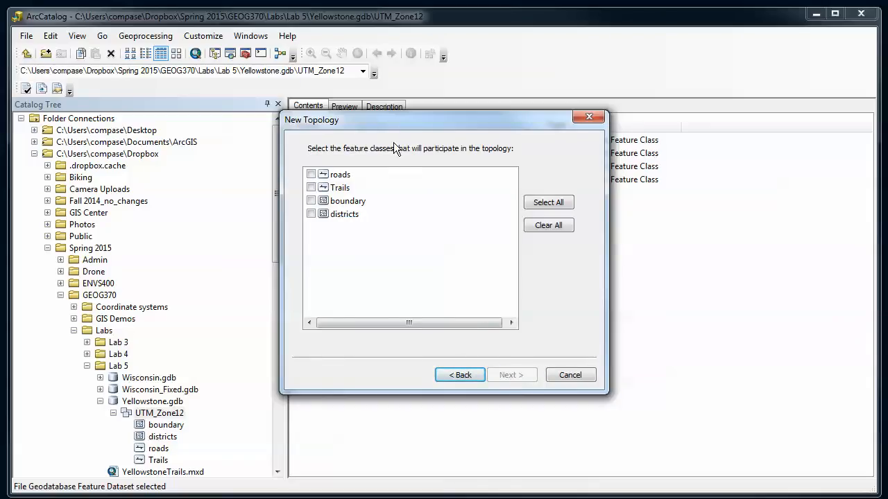
{"action": "mouse_move", "coordinate": [400, 151]}
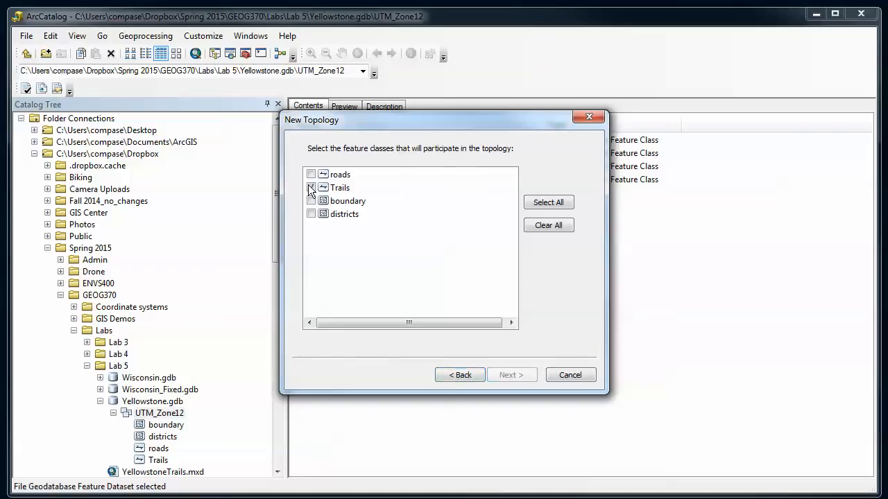
{"action": "left_click", "coordinate": [310, 188]}
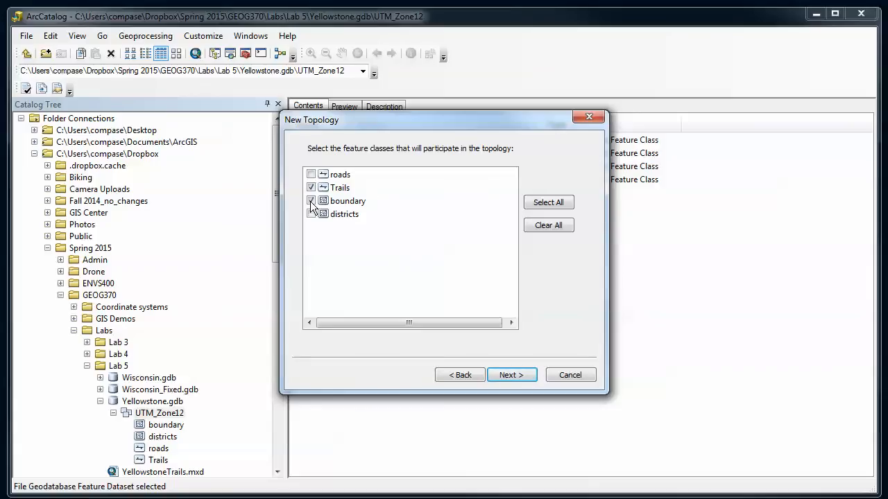
{"action": "left_click", "coordinate": [511, 374]}
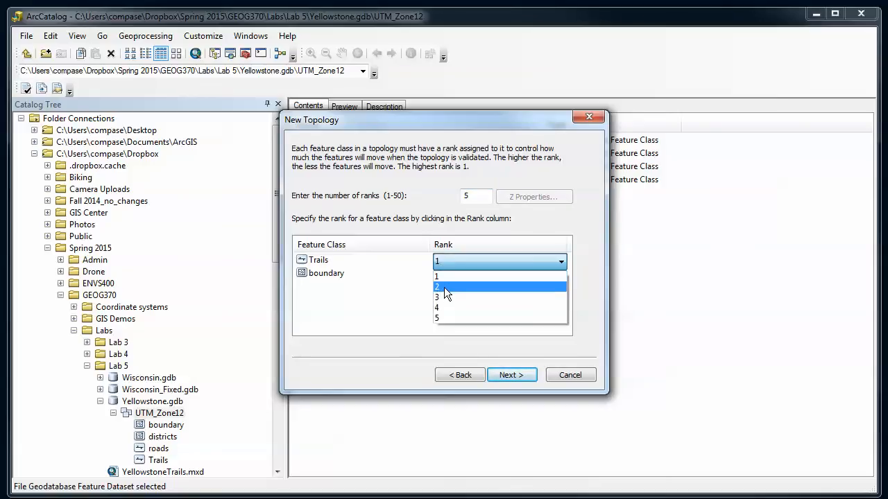
Assign rank 2 to Trails and leave boundary at rank 1.
{"action": "left_click", "coordinate": [438, 286]}
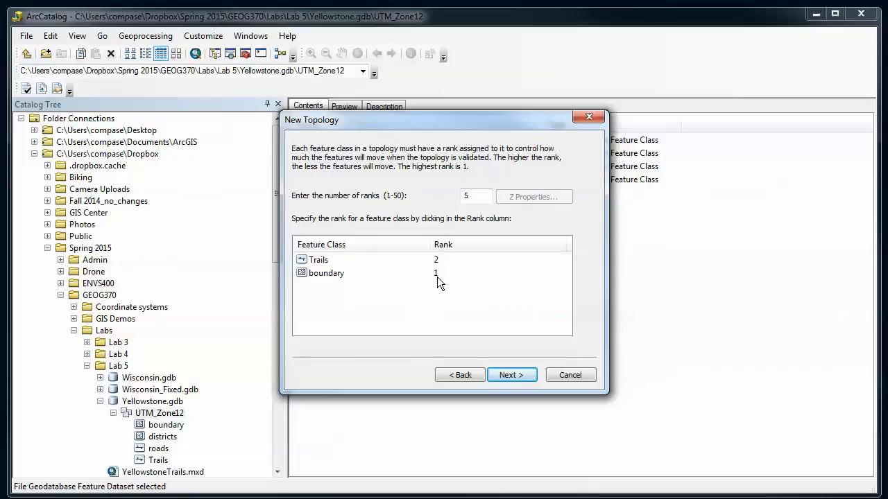
{"action": "left_click", "coordinate": [443, 245]}
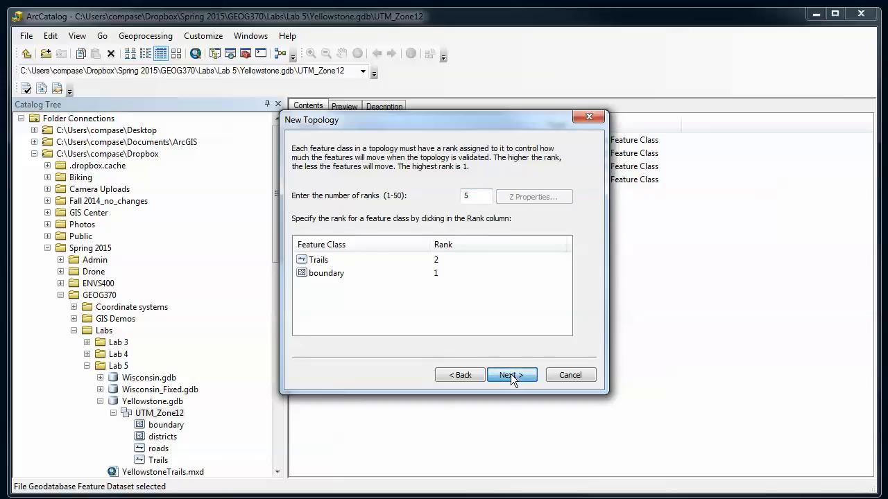
Advance the wizard to the empty topology rules page.
{"action": "left_click", "coordinate": [512, 375]}
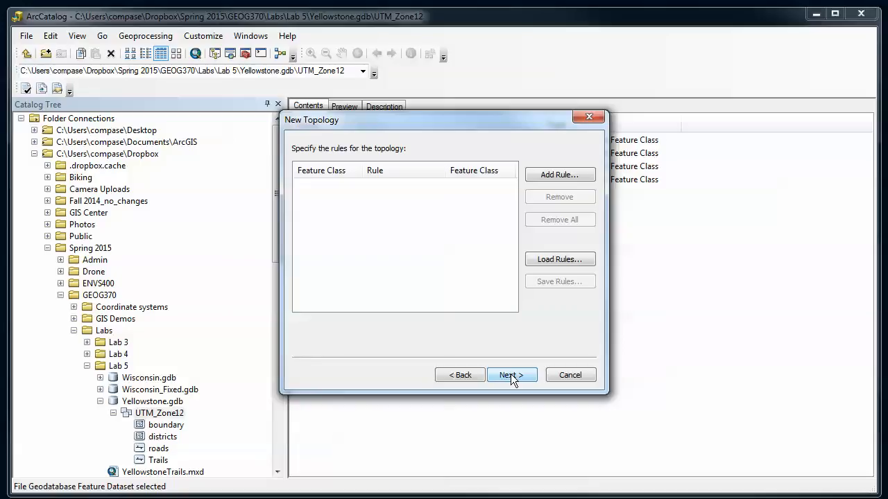
{"action": "mouse_move", "coordinate": [512, 300]}
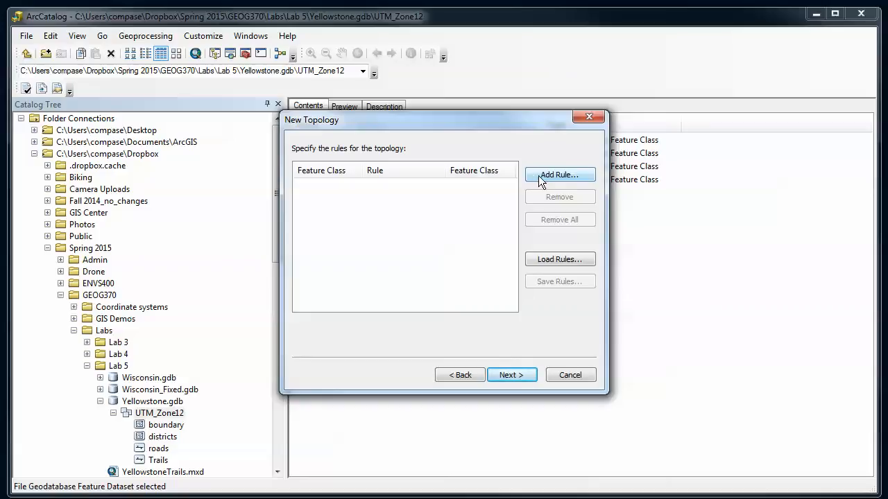
Add a rule for Trails and browse the rule list, first picking a covered-by-boundary rule.
{"action": "left_click", "coordinate": [561, 175]}
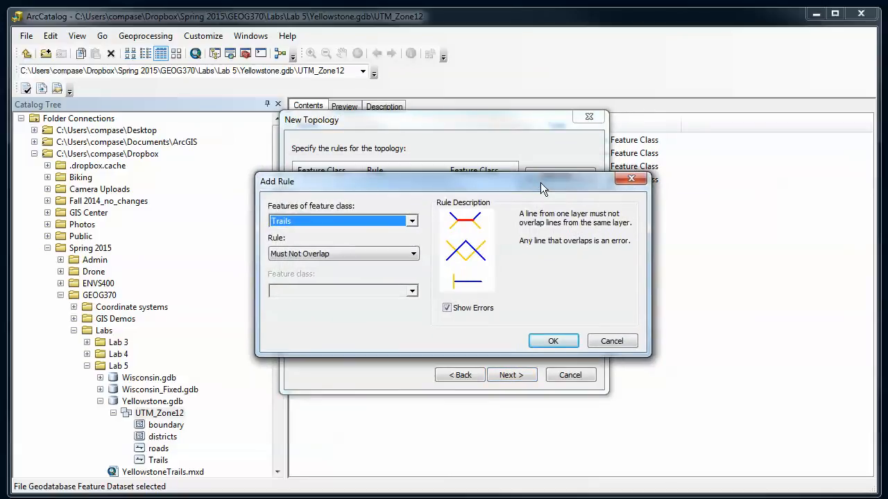
{"action": "mouse_move", "coordinate": [422, 209]}
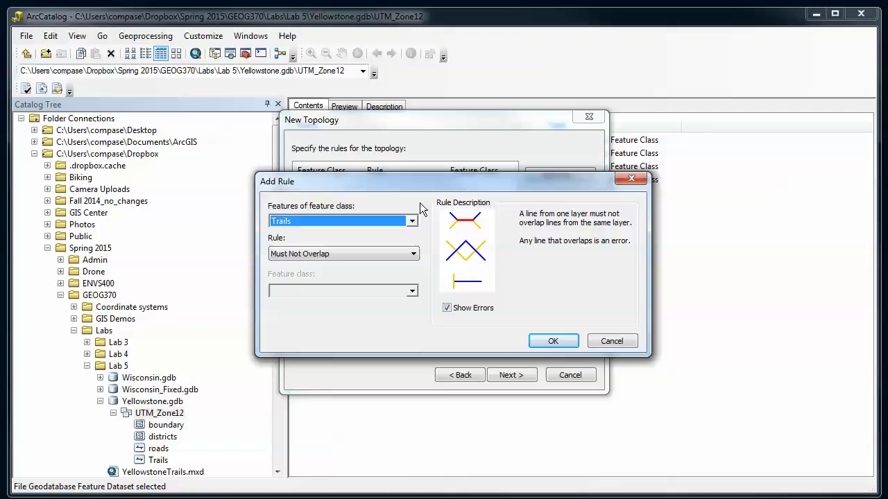
{"action": "mouse_move", "coordinate": [409, 229]}
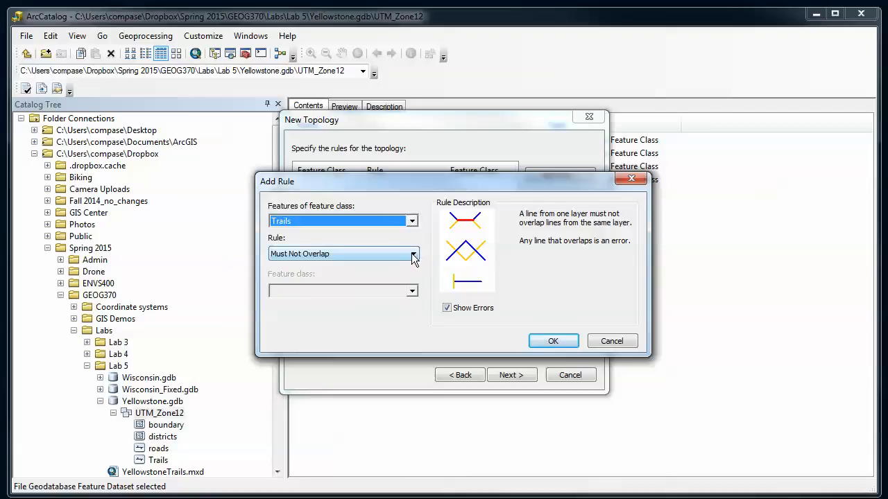
{"action": "left_click", "coordinate": [412, 254]}
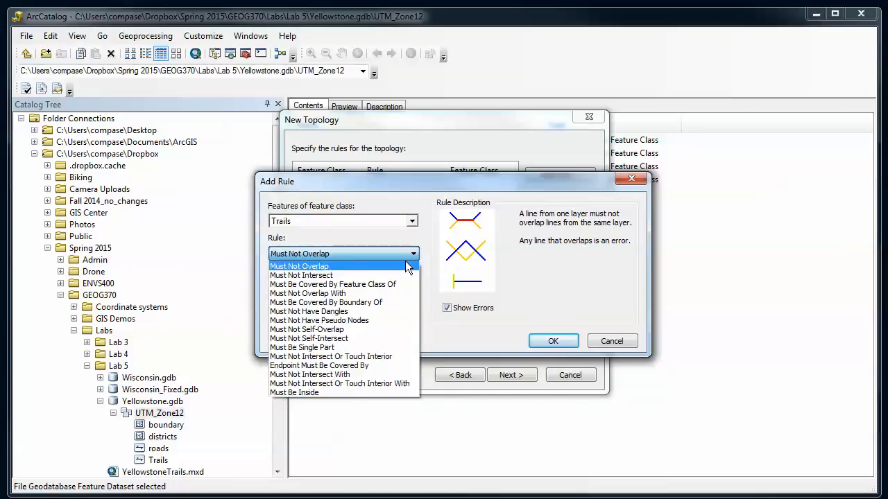
{"action": "left_click", "coordinate": [333, 283]}
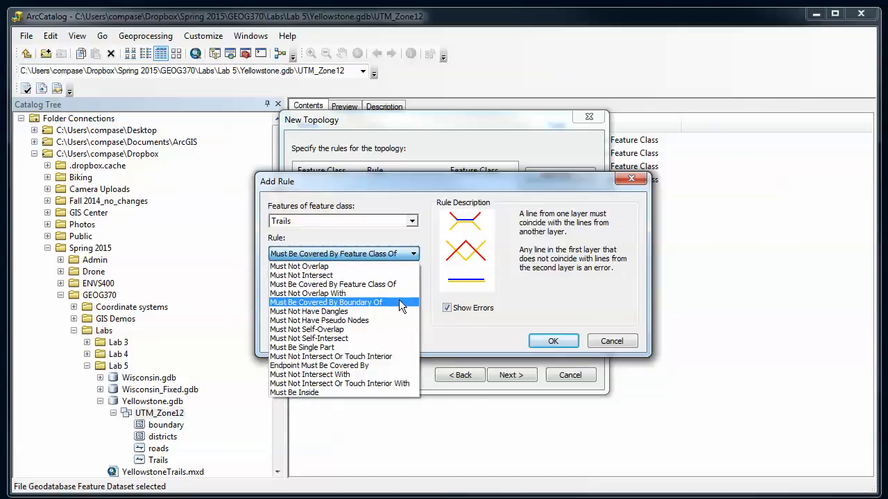
{"action": "left_click", "coordinate": [326, 303]}
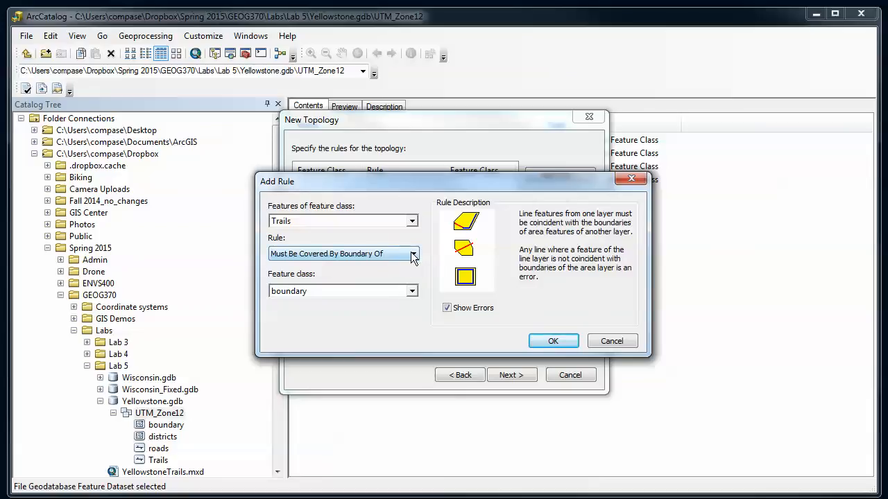
Change the rule to Trails Must Be Inside boundary and confirm it.
{"action": "left_click", "coordinate": [412, 253]}
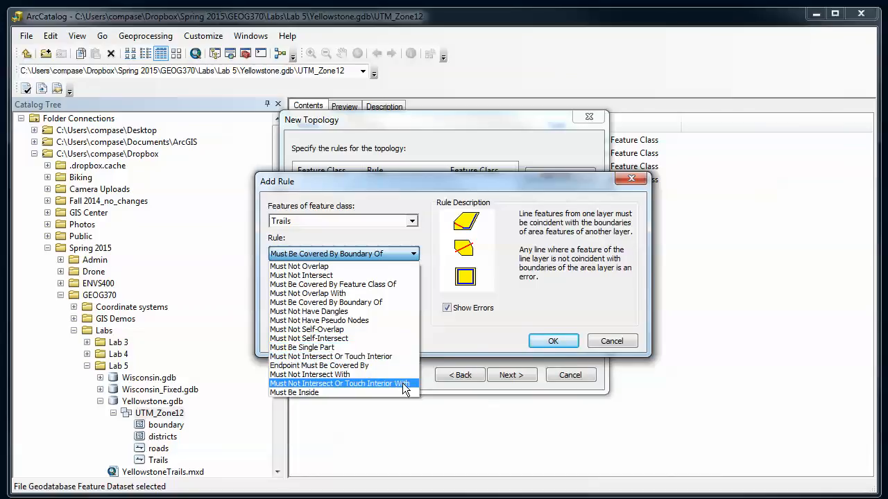
{"action": "left_click", "coordinate": [294, 393]}
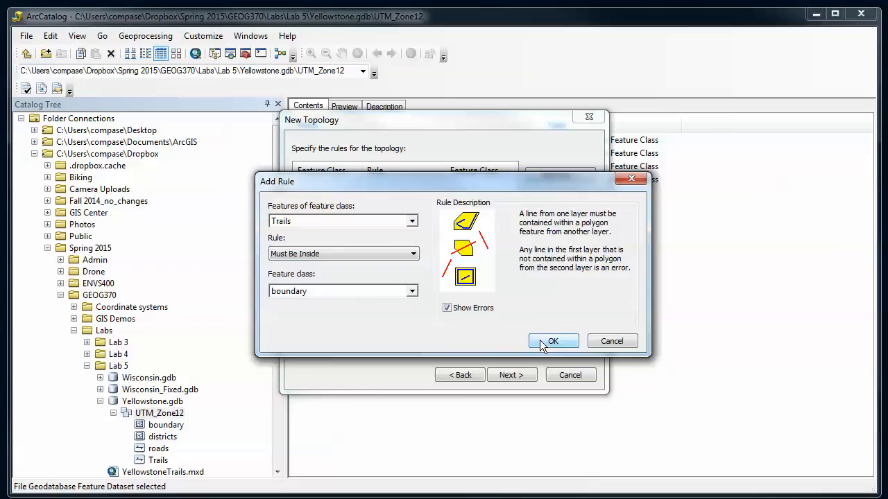
{"action": "left_click", "coordinate": [552, 341]}
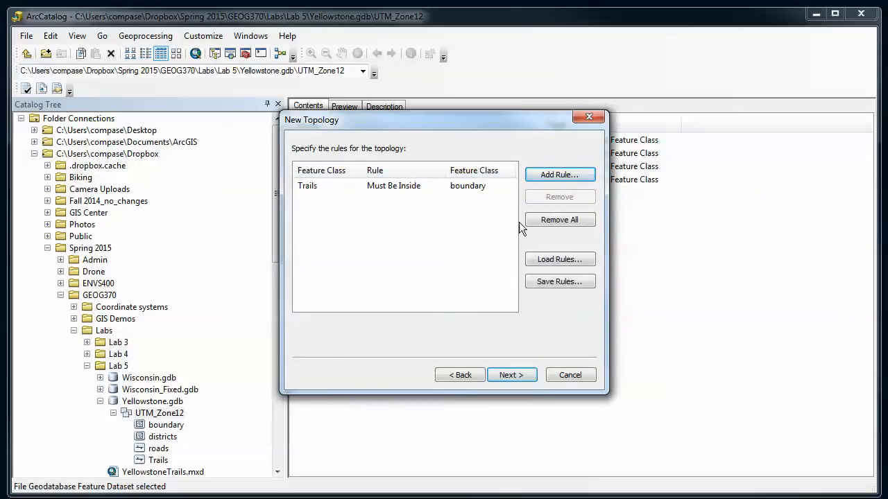
Add a second rule: Trails Must Not Overlap.
{"action": "left_click", "coordinate": [559, 175]}
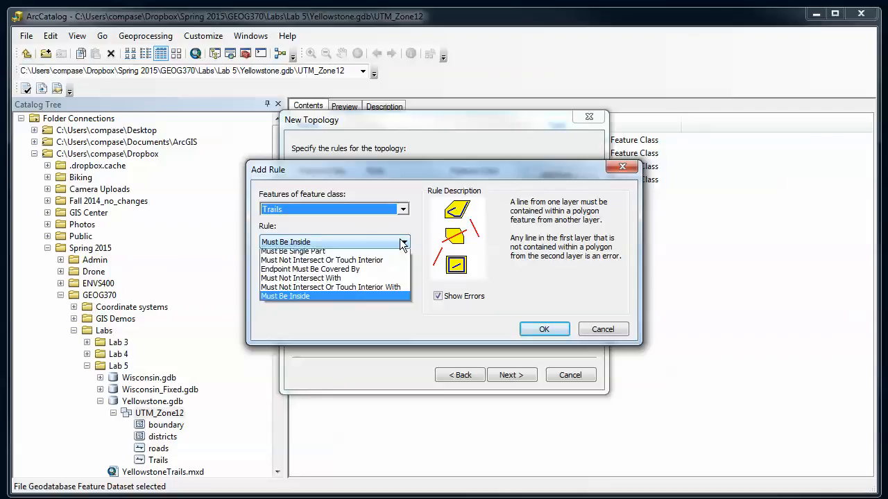
{"action": "left_click", "coordinate": [403, 241]}
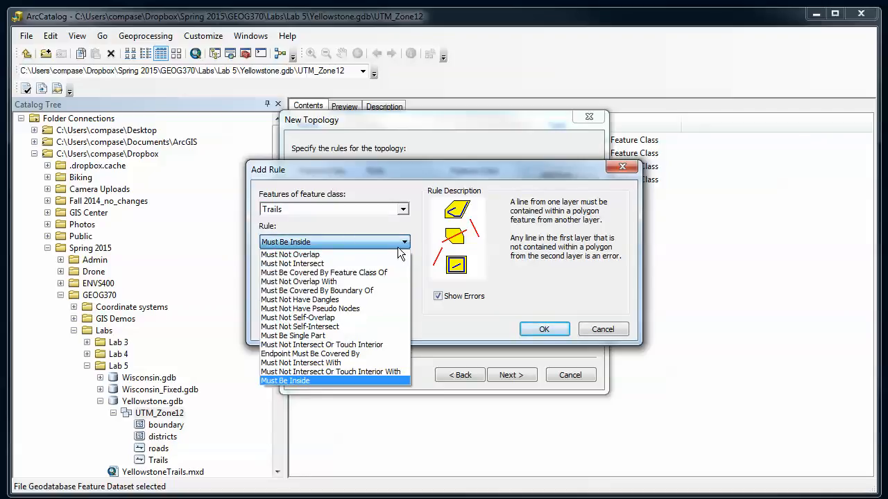
{"action": "left_click", "coordinate": [290, 254]}
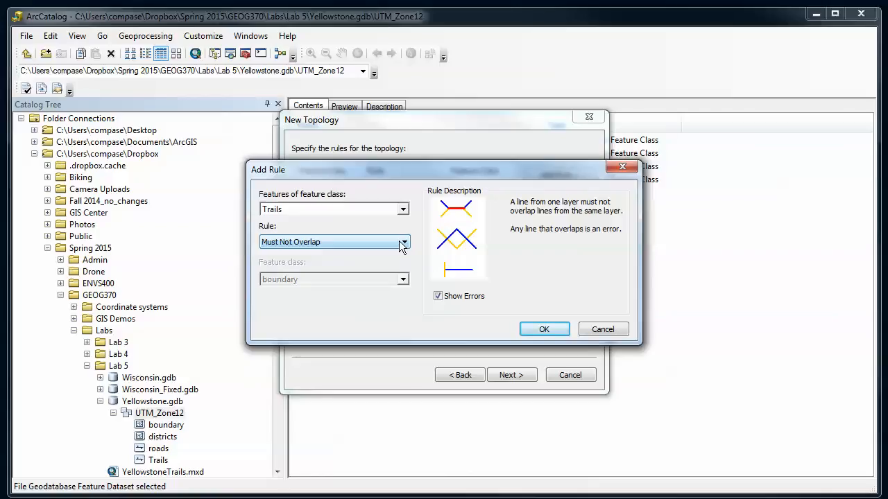
{"action": "mouse_move", "coordinate": [361, 255]}
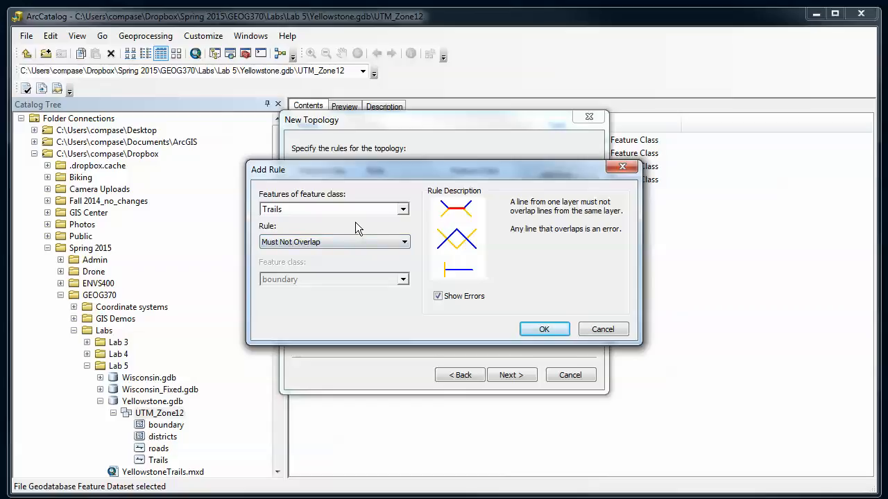
{"action": "mouse_move", "coordinate": [373, 239]}
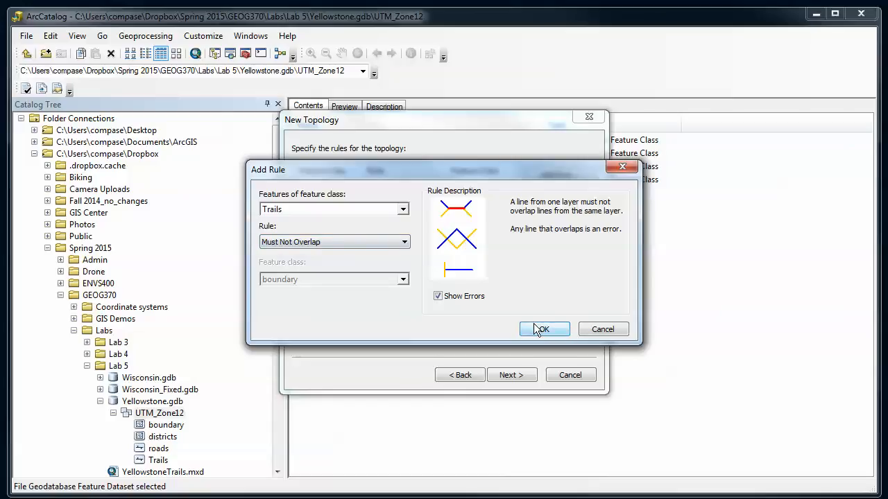
{"action": "left_click", "coordinate": [543, 329]}
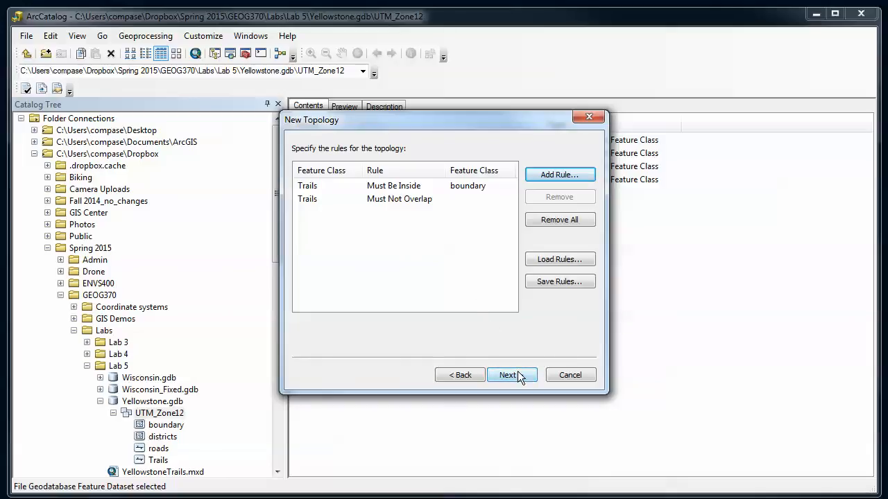
Review the summary, finish creating UTM_Zone12_Topology and decline validating it now.
{"action": "left_click", "coordinate": [507, 374]}
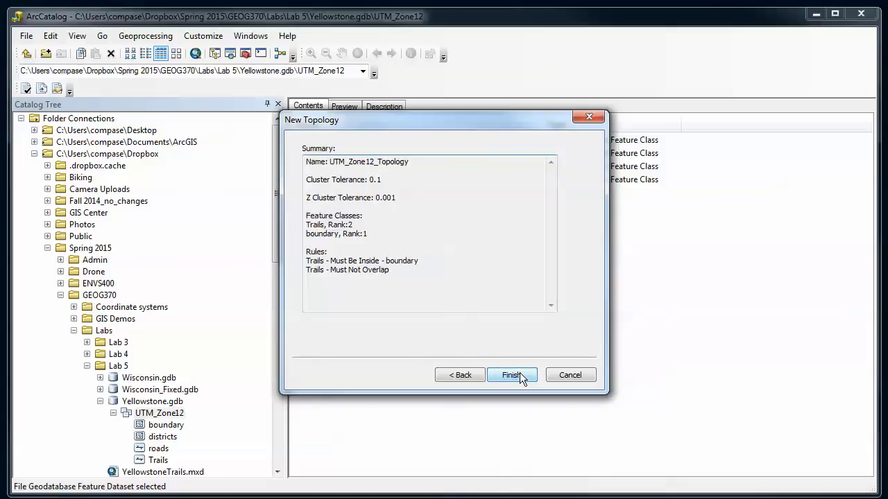
{"action": "left_click", "coordinate": [512, 375]}
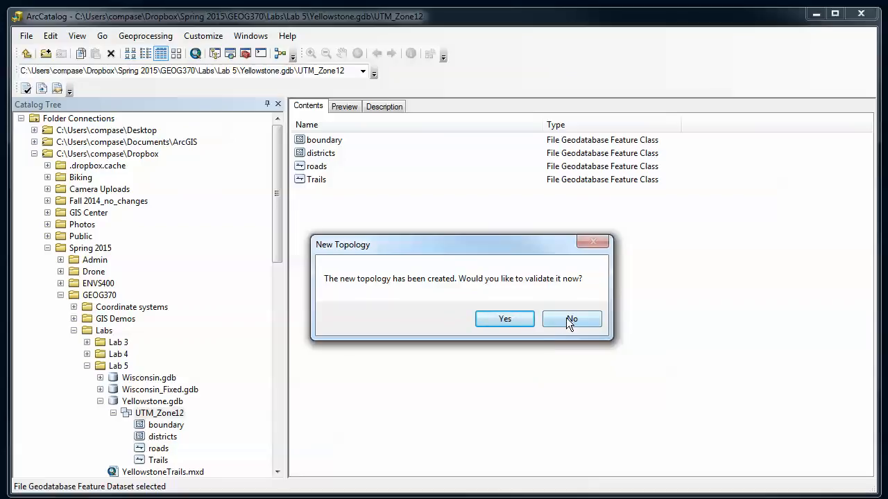
{"action": "left_click", "coordinate": [572, 318]}
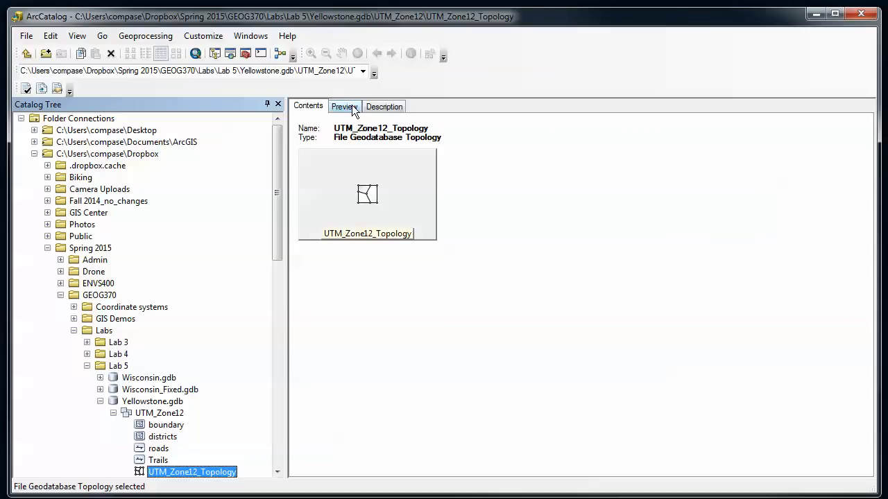
Preview UTM_Zone12_Topology as geography, showing its extent as an unvalidated hatched square.
{"action": "left_click", "coordinate": [344, 105]}
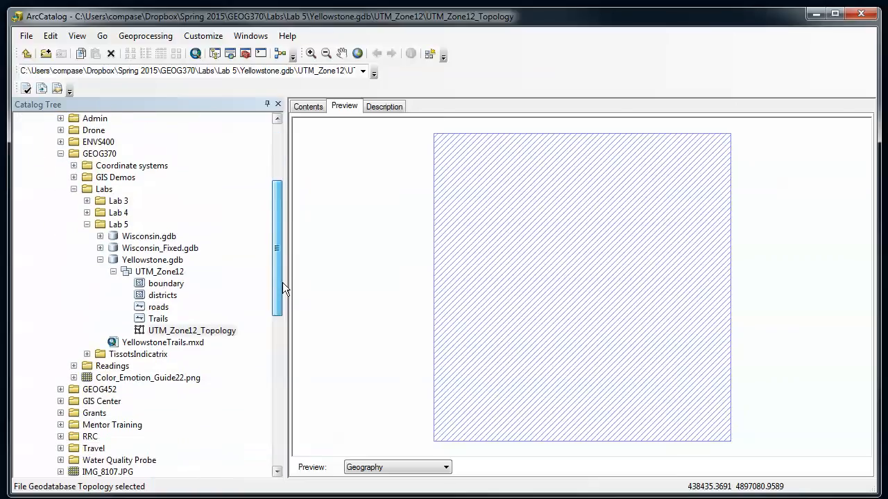
Validate UTM_Zone12_Topology from its context menu, then preview the Trails feature class lines.
{"action": "right_click", "coordinate": [191, 259]}
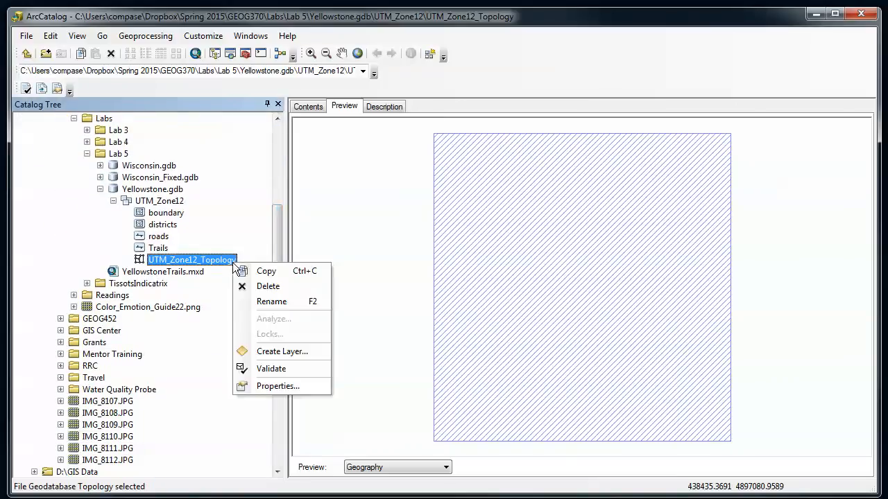
{"action": "left_click", "coordinate": [272, 369]}
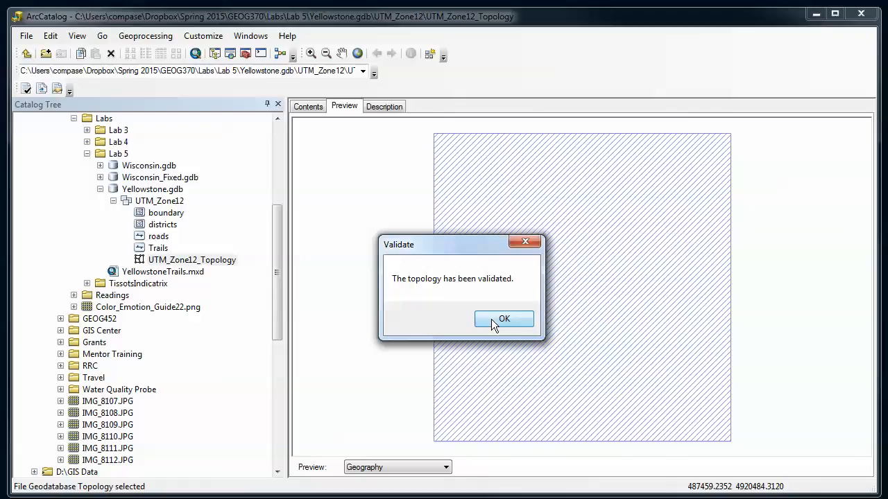
{"action": "left_click", "coordinate": [504, 317]}
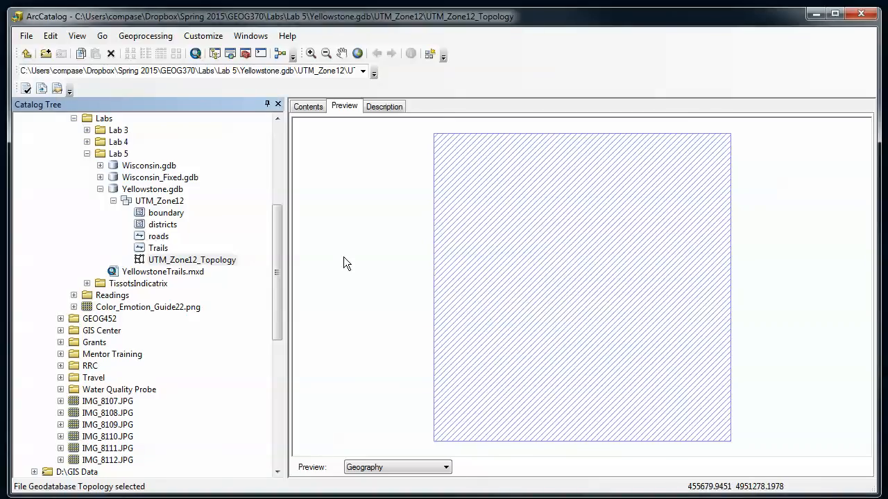
{"action": "left_click", "coordinate": [158, 247]}
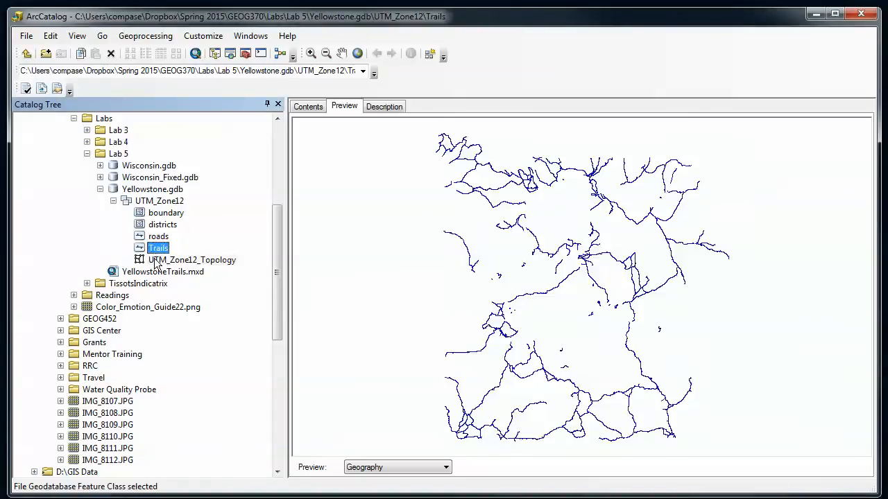
Preview the validated UTM_Zone12_Topology, showing its red error features.
{"action": "left_click", "coordinate": [192, 260]}
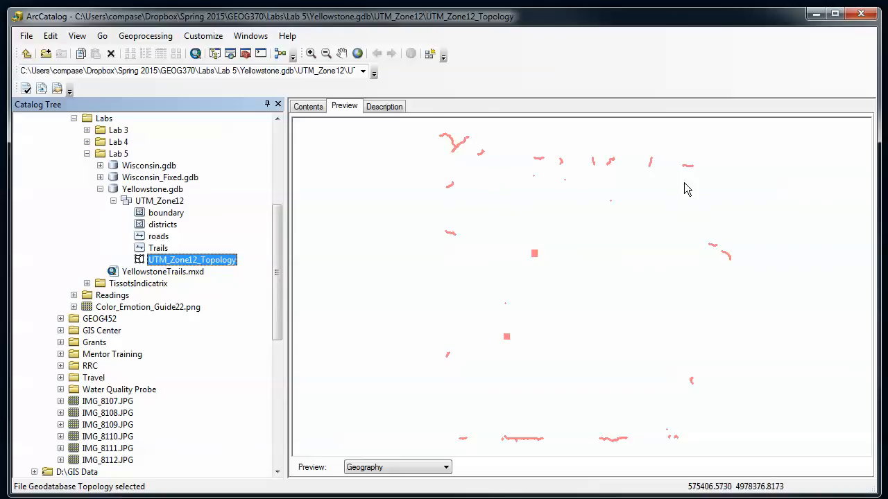
{"action": "mouse_move", "coordinate": [433, 389]}
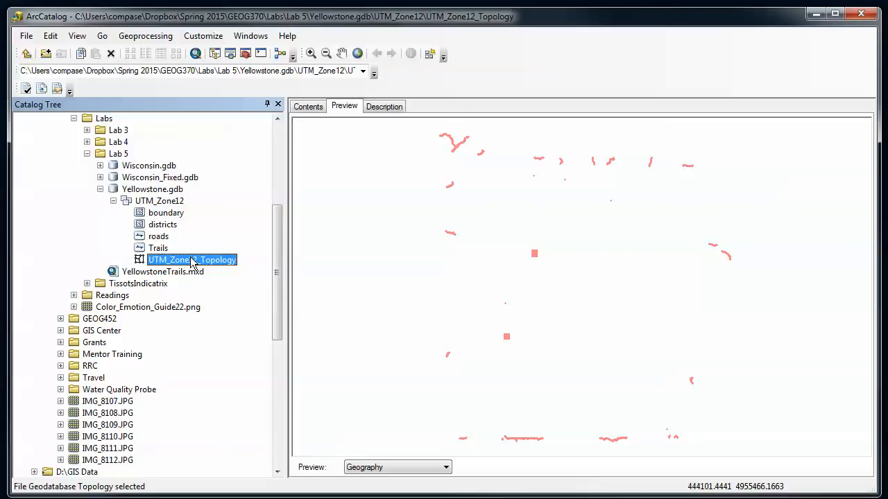
Generate the topology error summary in Properties > Errors: 77 errors (12 cluster tolerance, 52 inside-boundary, 13 overlap).
{"action": "right_click", "coordinate": [191, 259]}
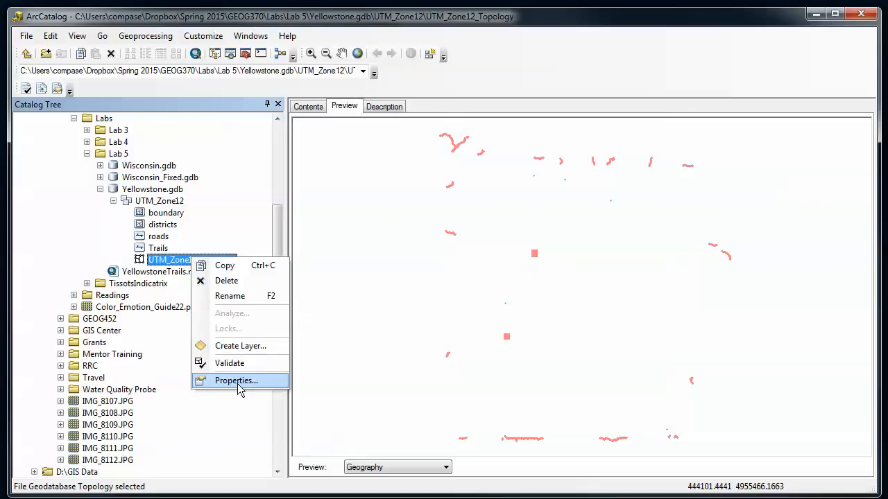
{"action": "left_click", "coordinate": [236, 380]}
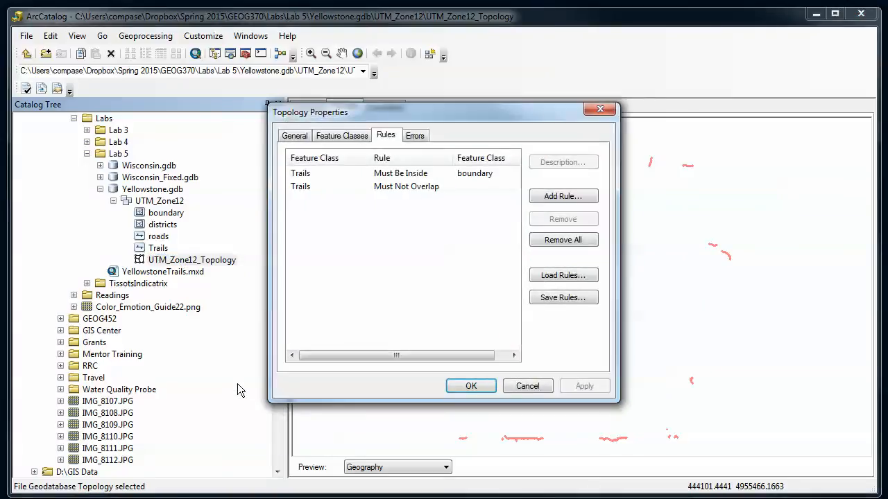
{"action": "left_click", "coordinate": [415, 134]}
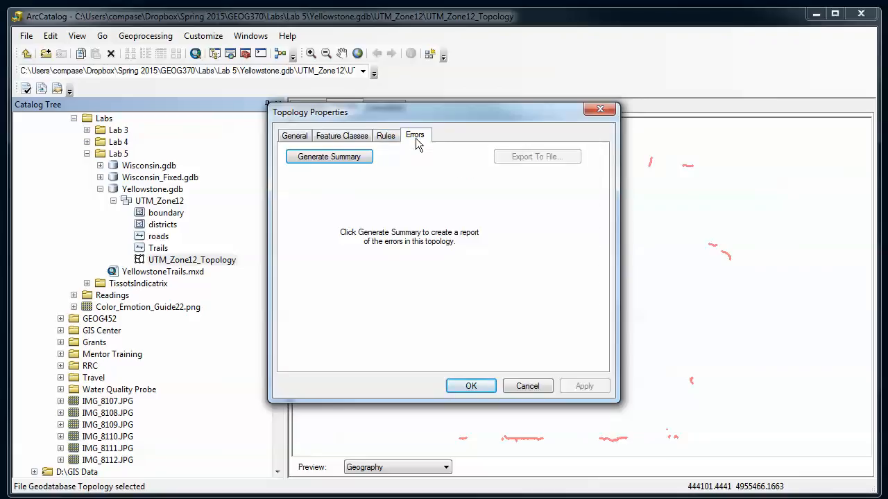
{"action": "left_click", "coordinate": [329, 155]}
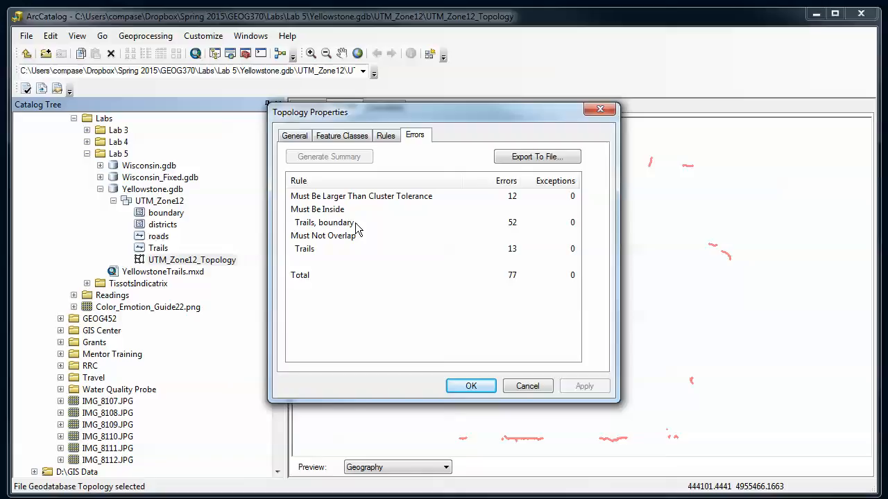
{"action": "mouse_move", "coordinate": [347, 247]}
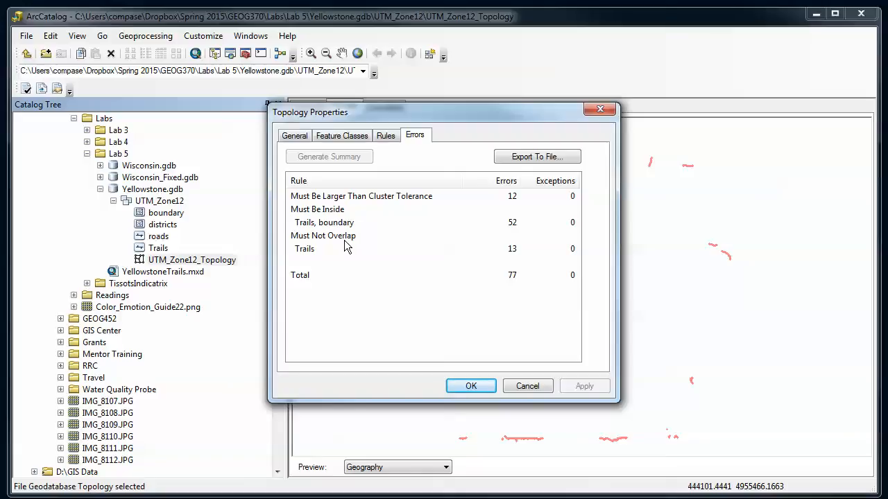
{"action": "mouse_move", "coordinate": [414, 201]}
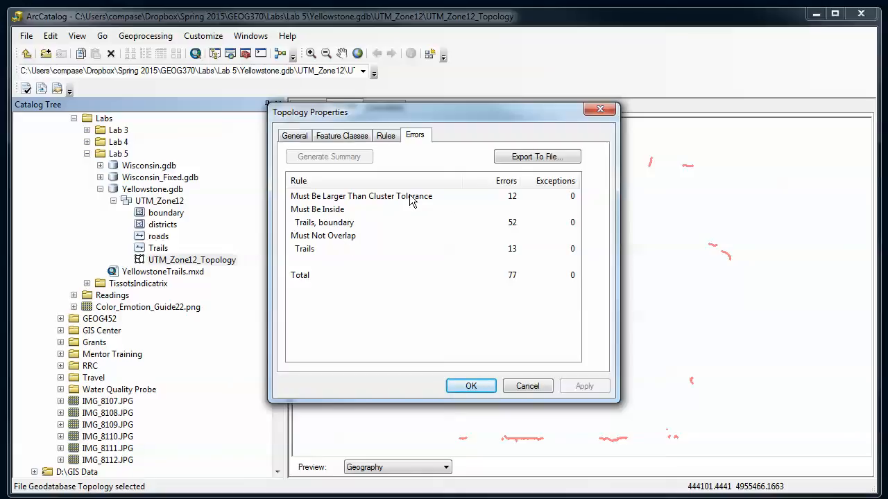
{"action": "mouse_move", "coordinate": [408, 203]}
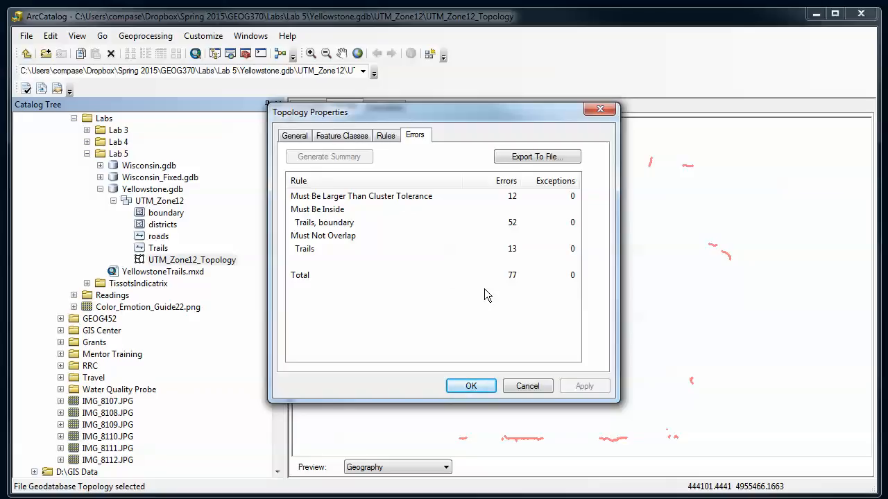
{"action": "mouse_move", "coordinate": [524, 286]}
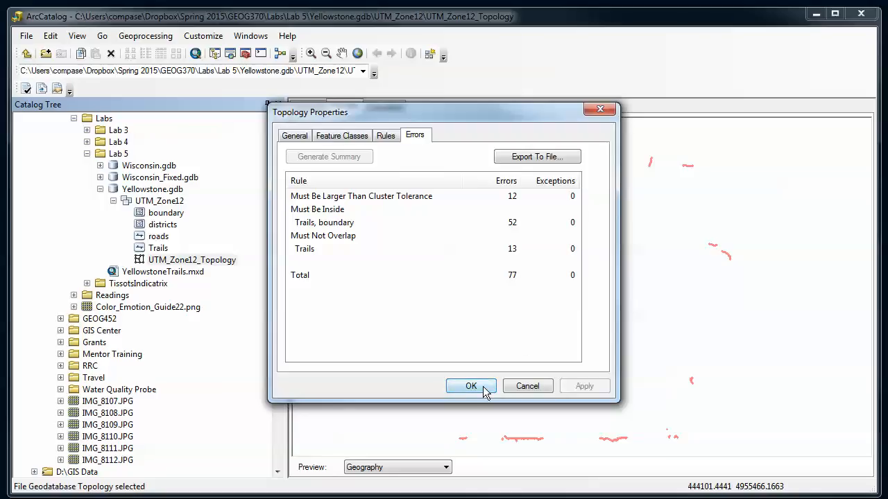
{"action": "left_click", "coordinate": [471, 386]}
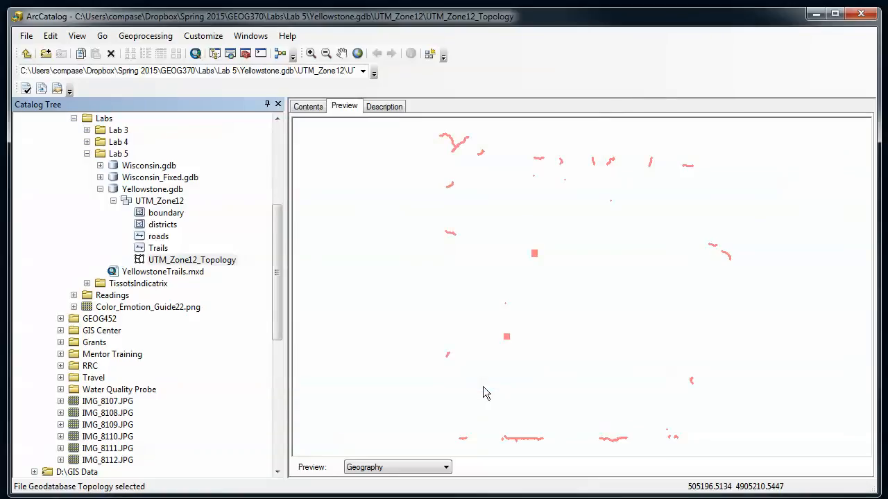